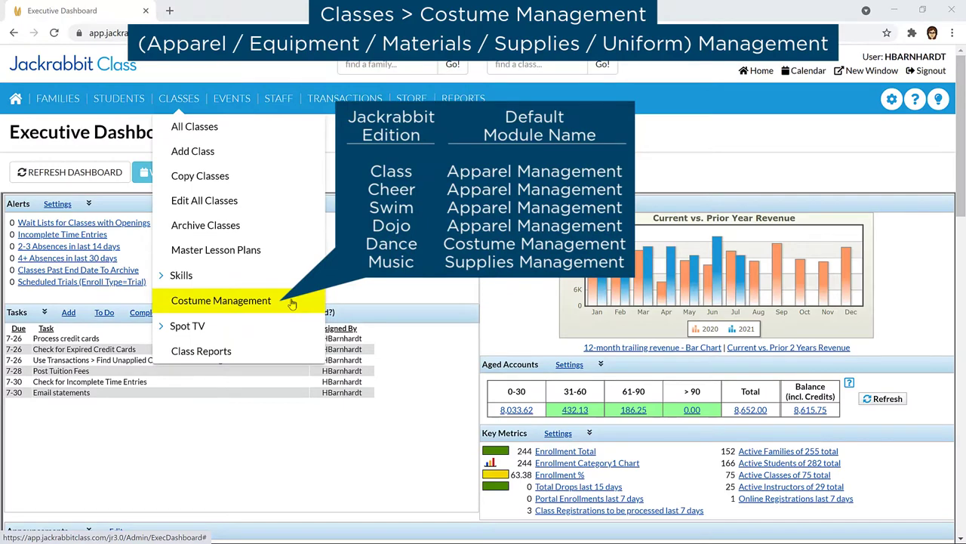
# Open Costume Management and the Ballet - Beg - MWF class's Costumes tab showing Moon Dance
pyautogui.click(221, 299)
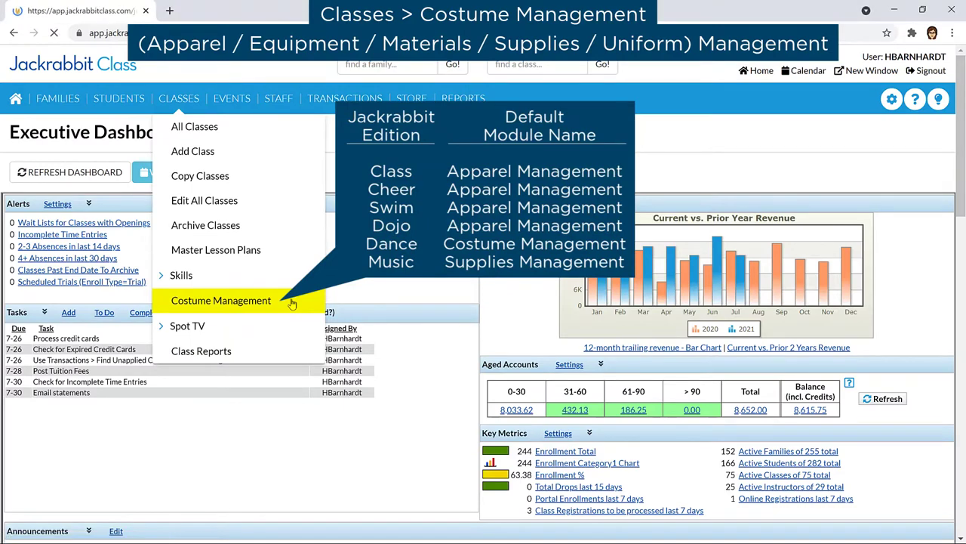
pyautogui.click(221, 299)
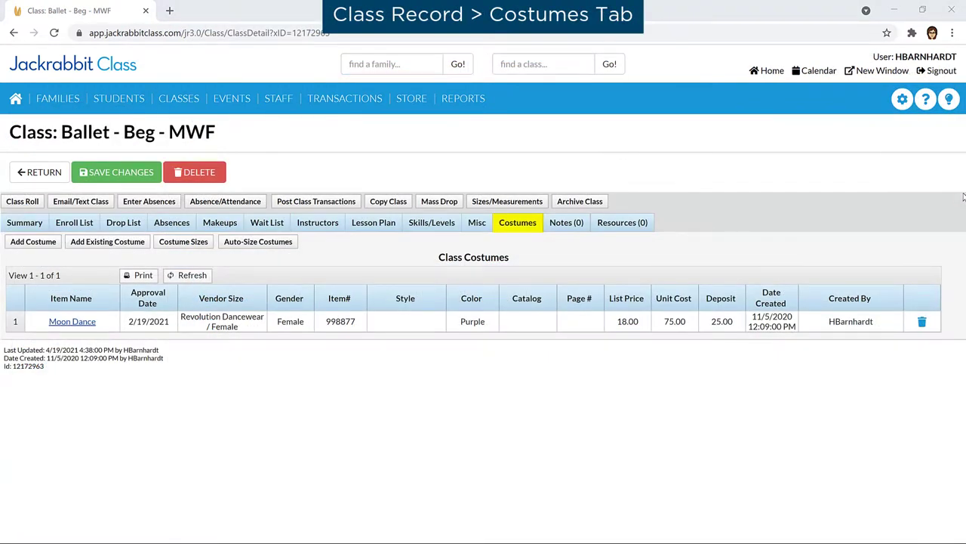
# Review the Post Deposit/Balance dropdown choices, then return to the Costume Management vendor list
pyautogui.click(183, 241)
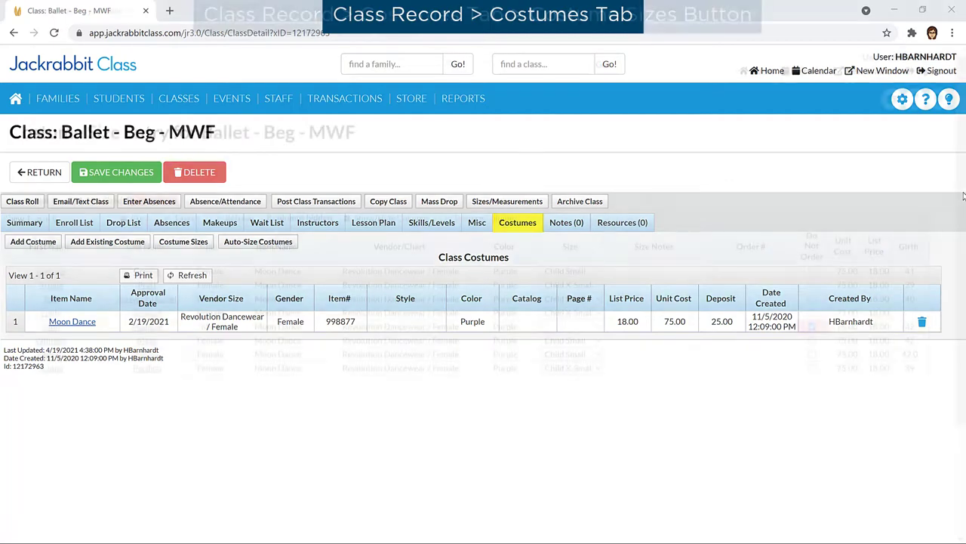
pyautogui.click(183, 241)
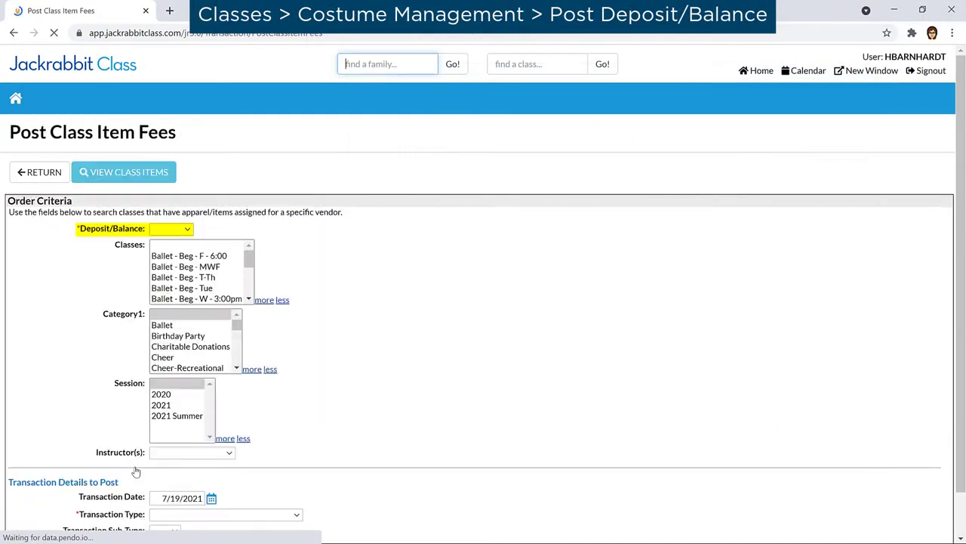
pyautogui.click(188, 229)
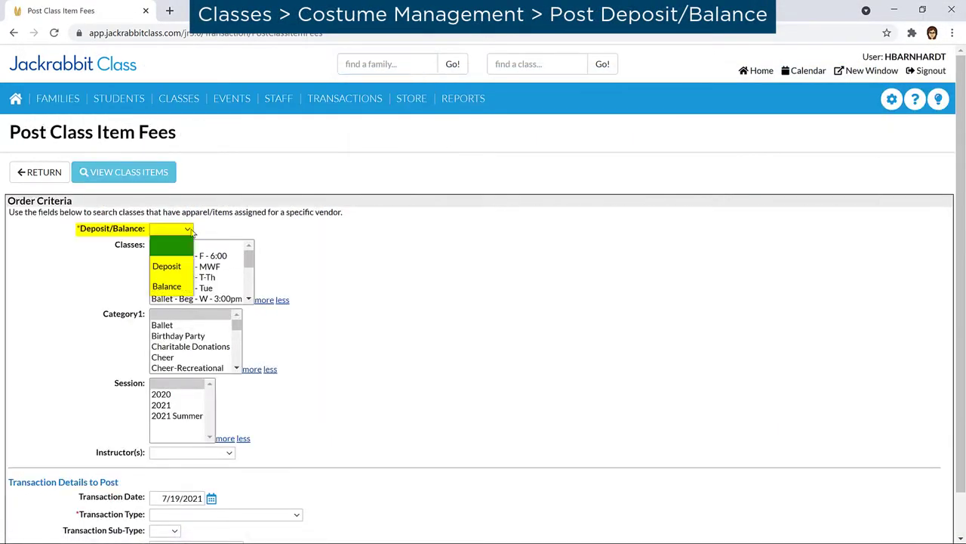
pyautogui.click(39, 171)
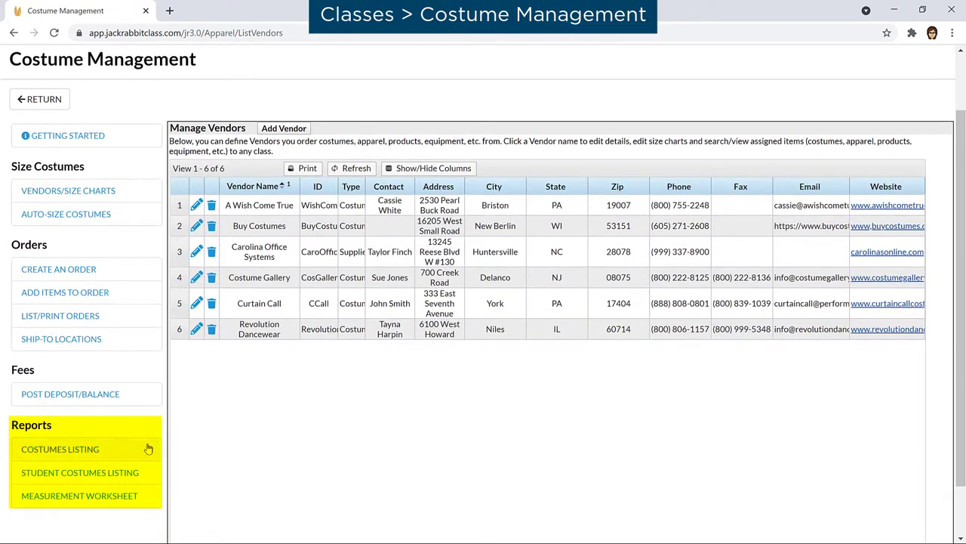
# View the Costumes Listing, Student Costumes Listing and Measurement Worksheet reports, then open List/Print Orders
pyautogui.click(60, 448)
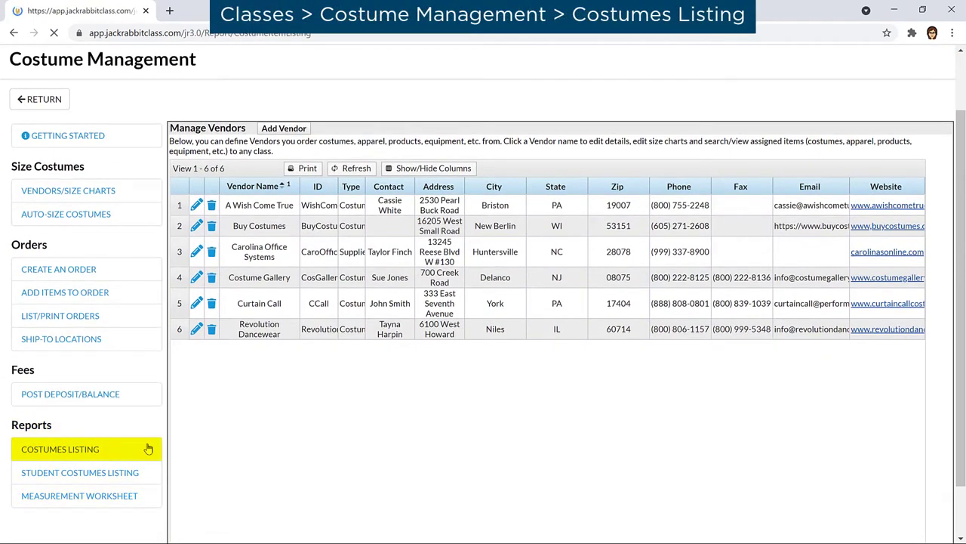
pyautogui.click(60, 448)
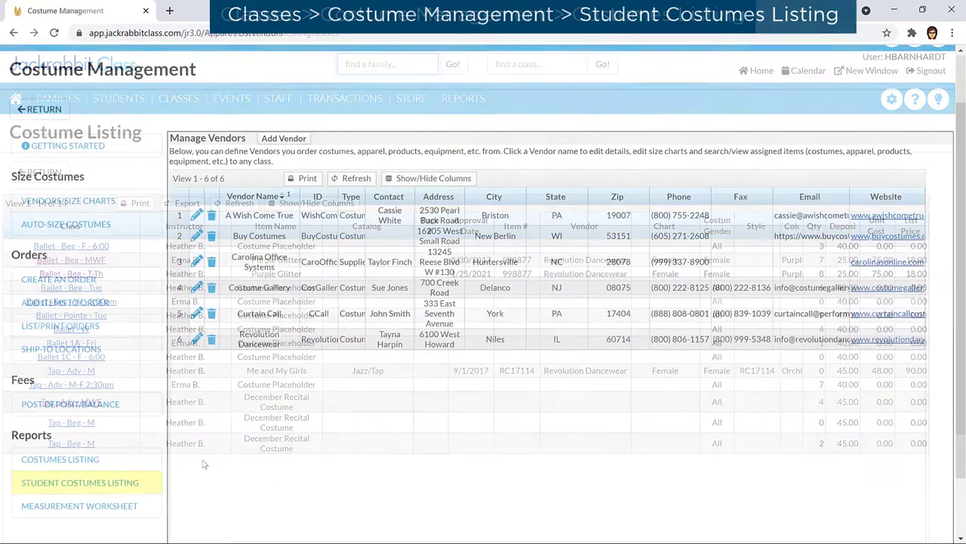
pyautogui.click(80, 481)
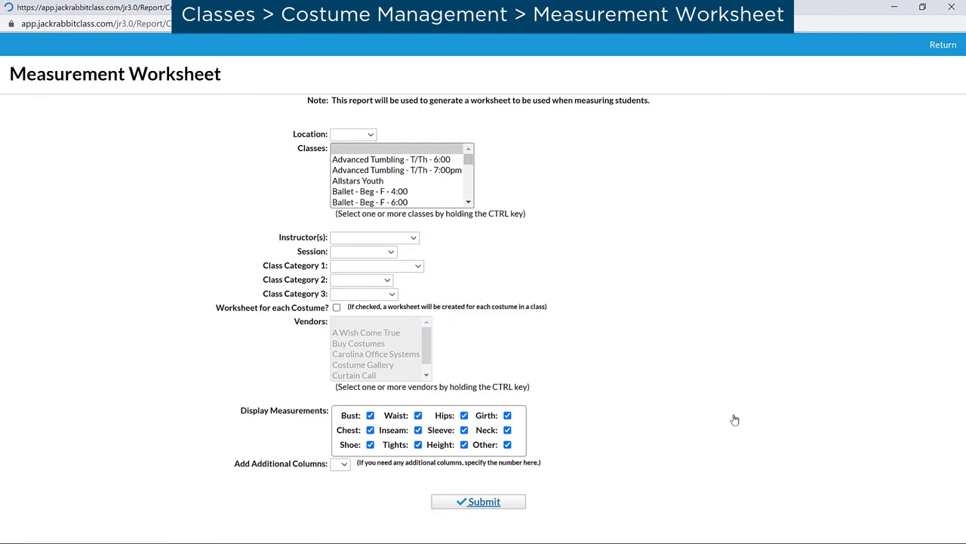
pyautogui.click(478, 501)
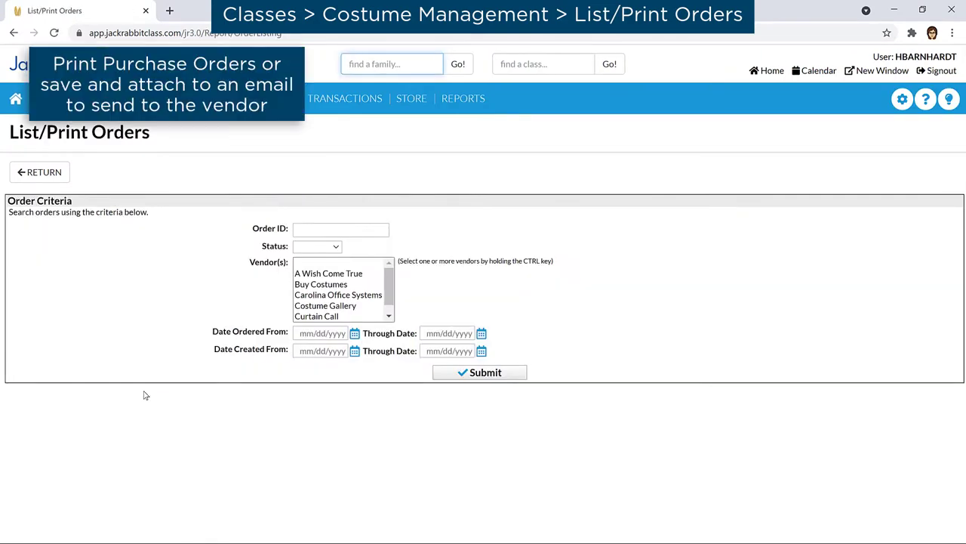
# Search orders, view the $525 PGlit purchase order for Revolution Dancewear, and return to vendors
pyautogui.click(480, 371)
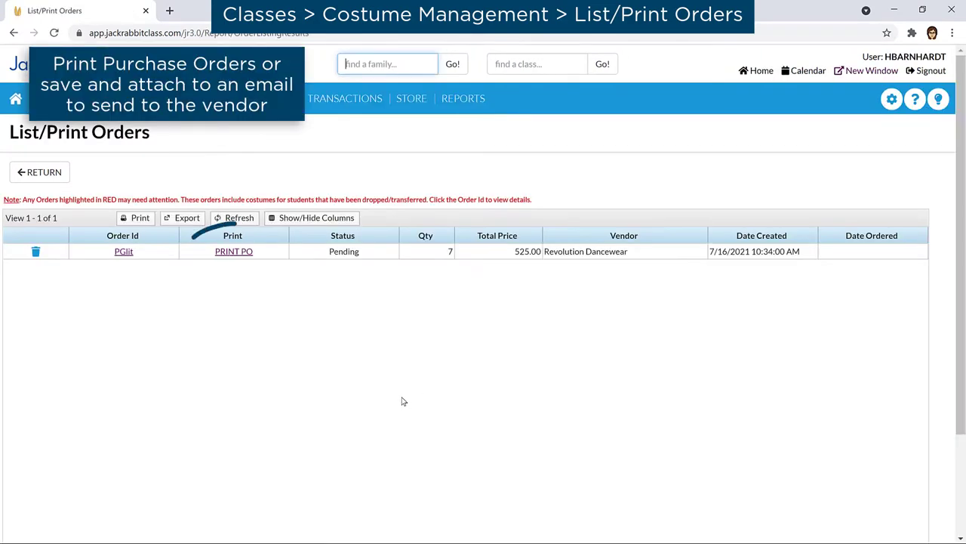
pyautogui.click(233, 250)
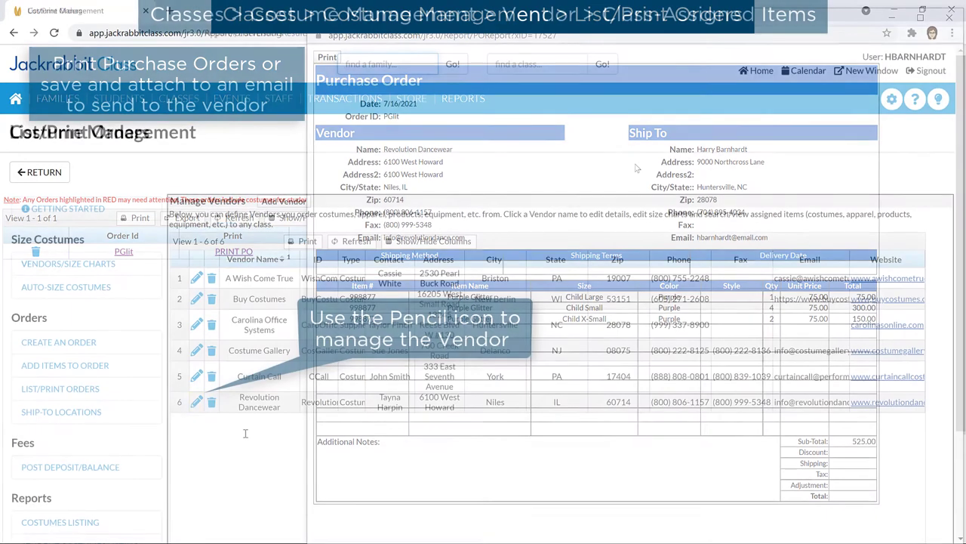
pyautogui.click(197, 401)
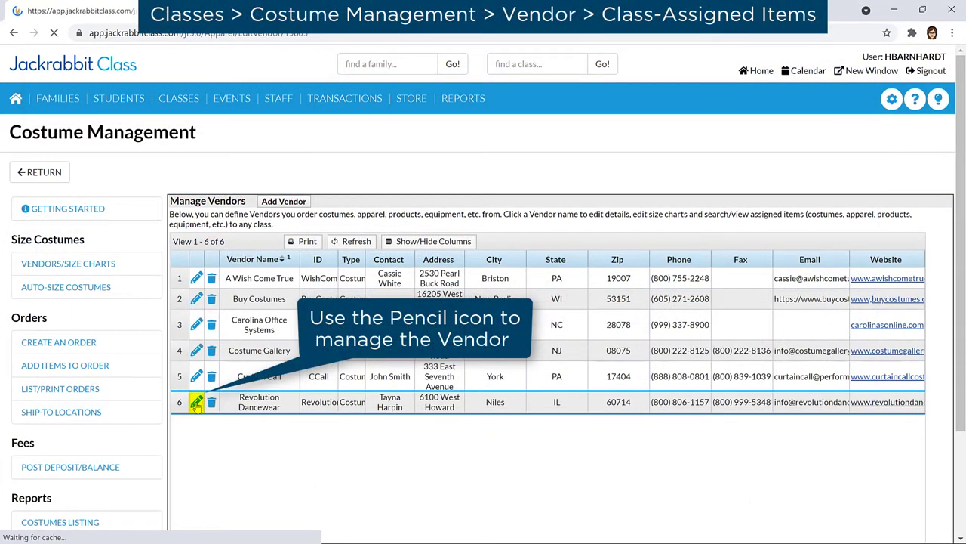
# View Revolution Dancewear's vendor details, class-assigned items and female and male/unisex size charts
pyautogui.click(196, 401)
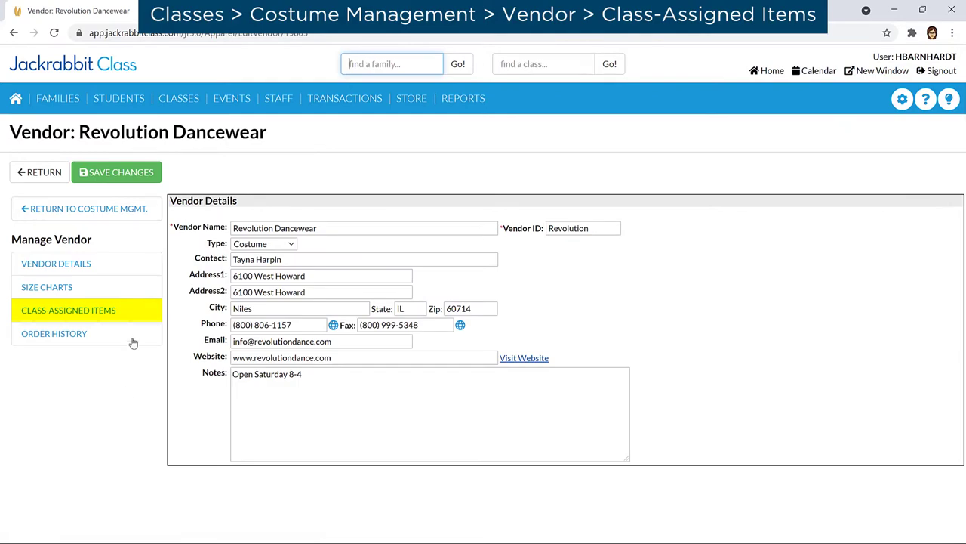
pyautogui.click(68, 310)
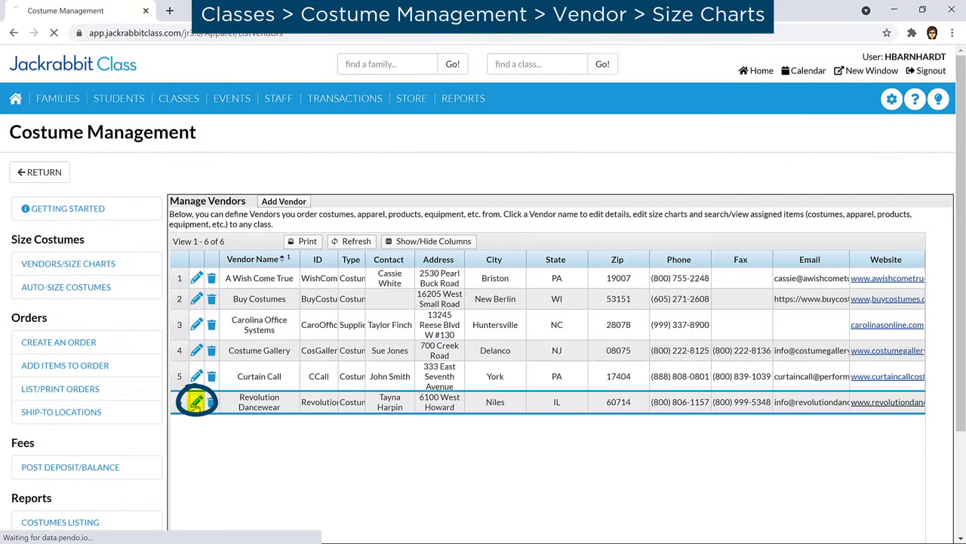
pyautogui.click(196, 401)
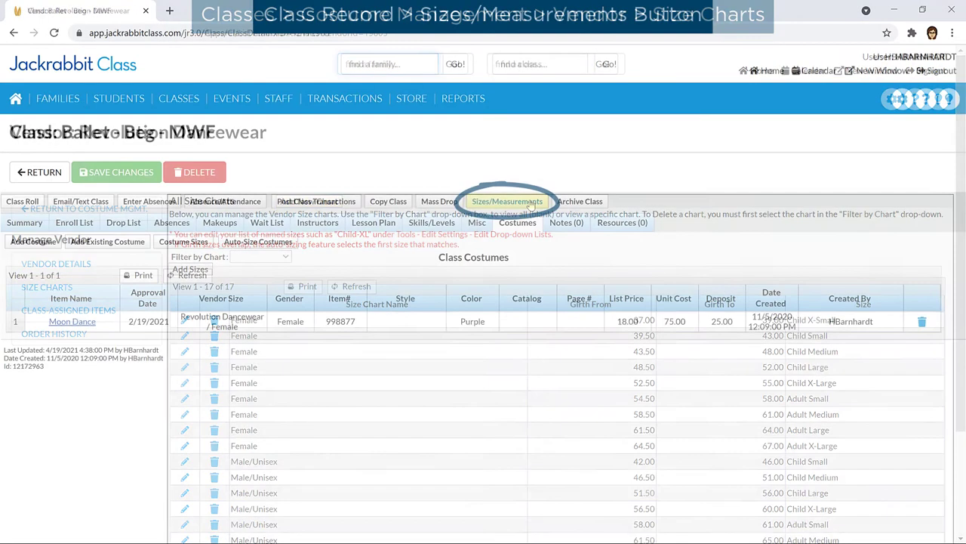
# Review the Ballet class's Add Costume options, then view and close the Auto-Size Costumes window
pyautogui.click(507, 201)
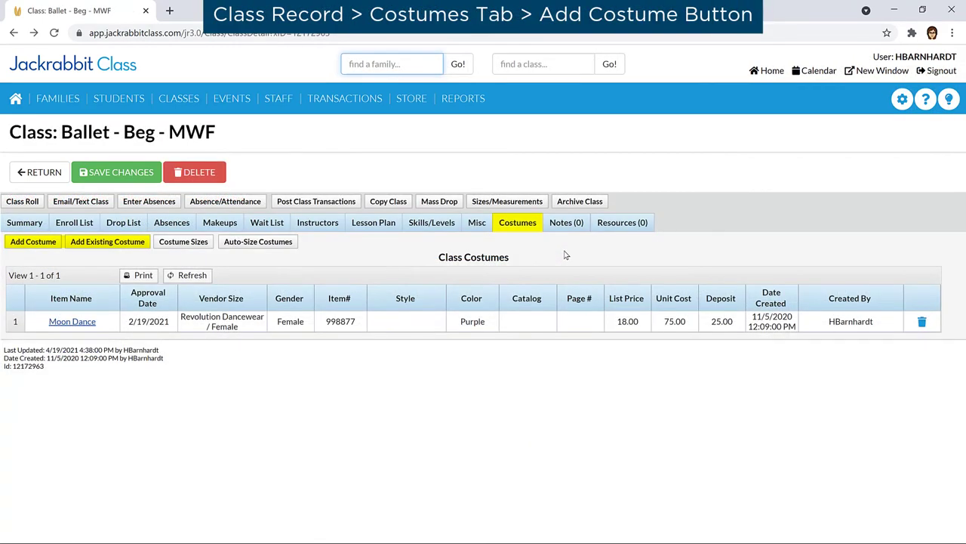
pyautogui.click(257, 242)
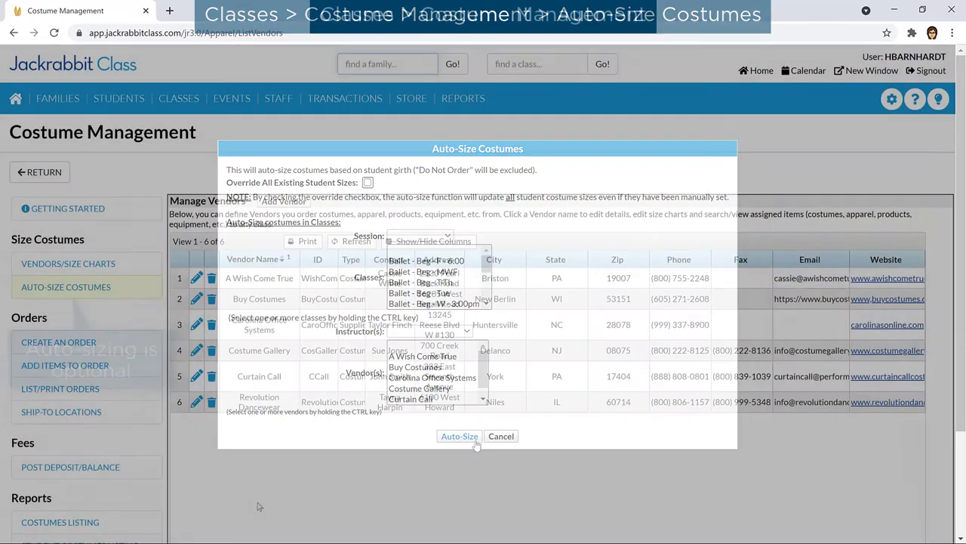
pyautogui.click(501, 435)
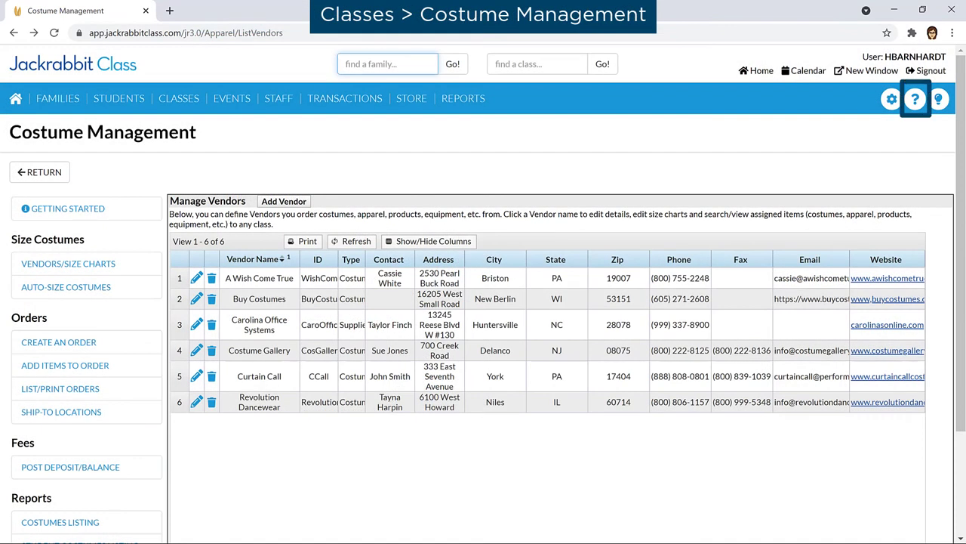